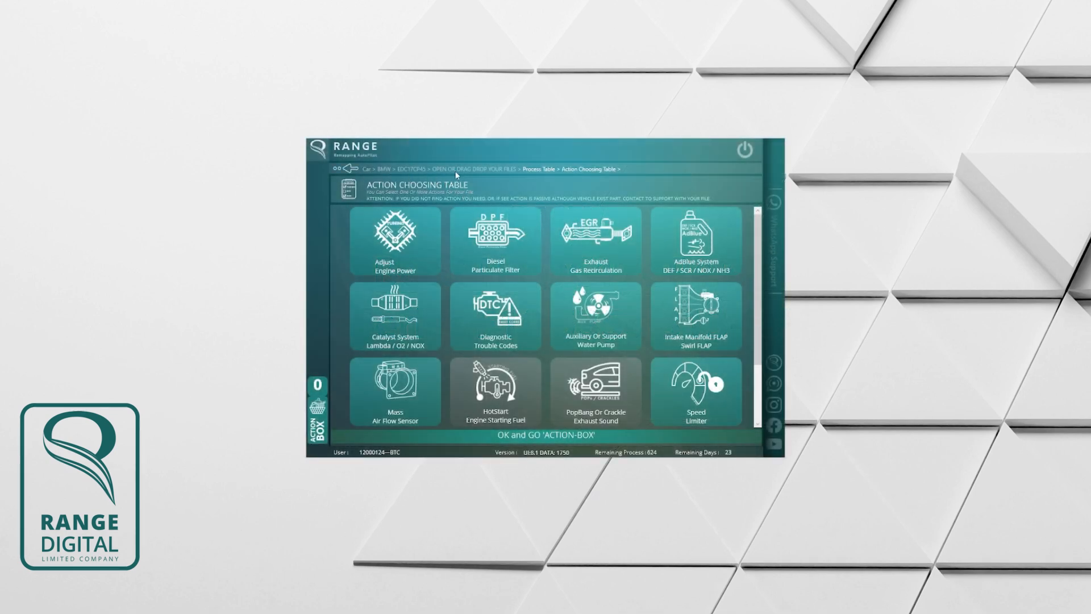
- Open engine power adjustment and raise the power level from Original to level 5
scroll("down", 3)
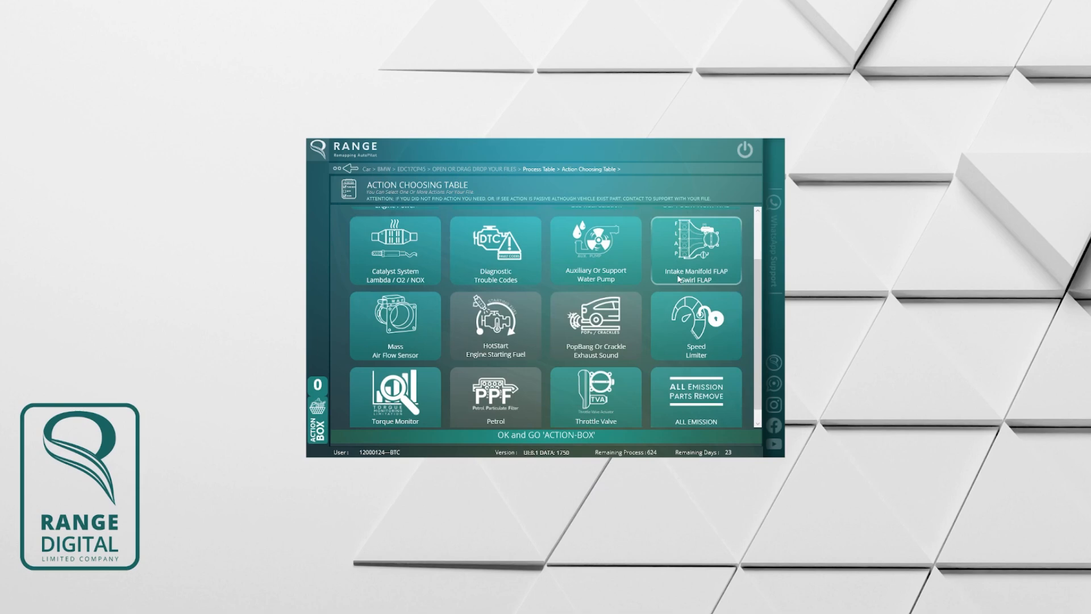
scroll("up", 3)
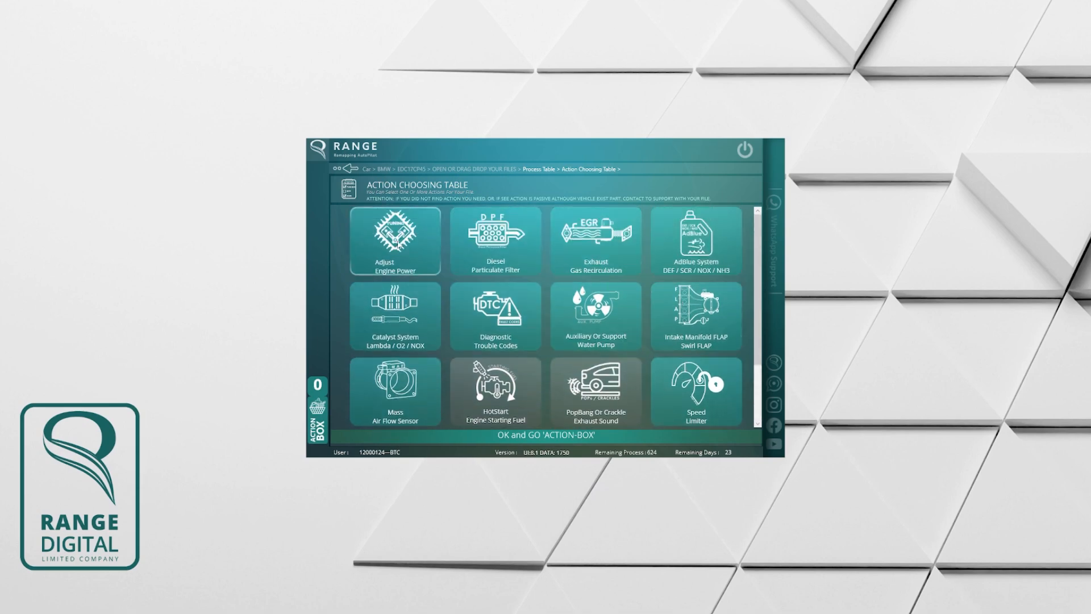
left_click(394, 238)
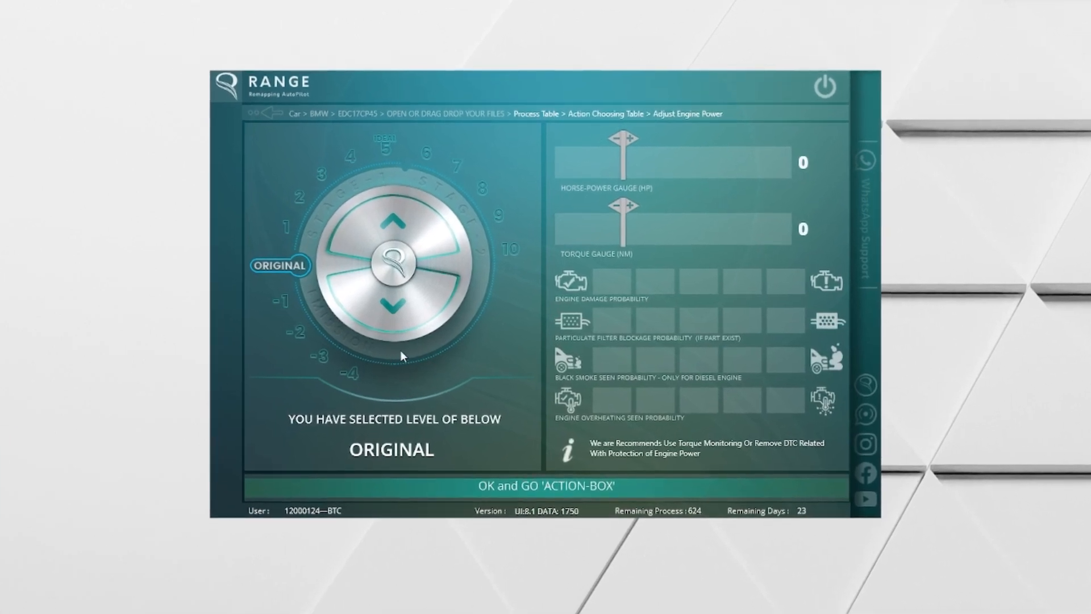
left_click(394, 220)
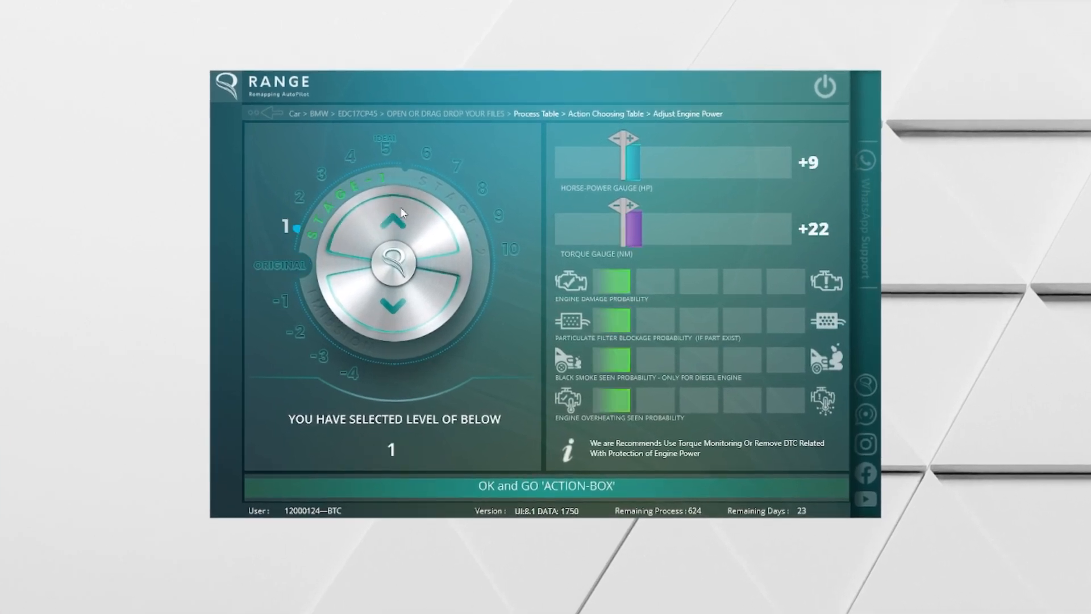
left_click(393, 216)
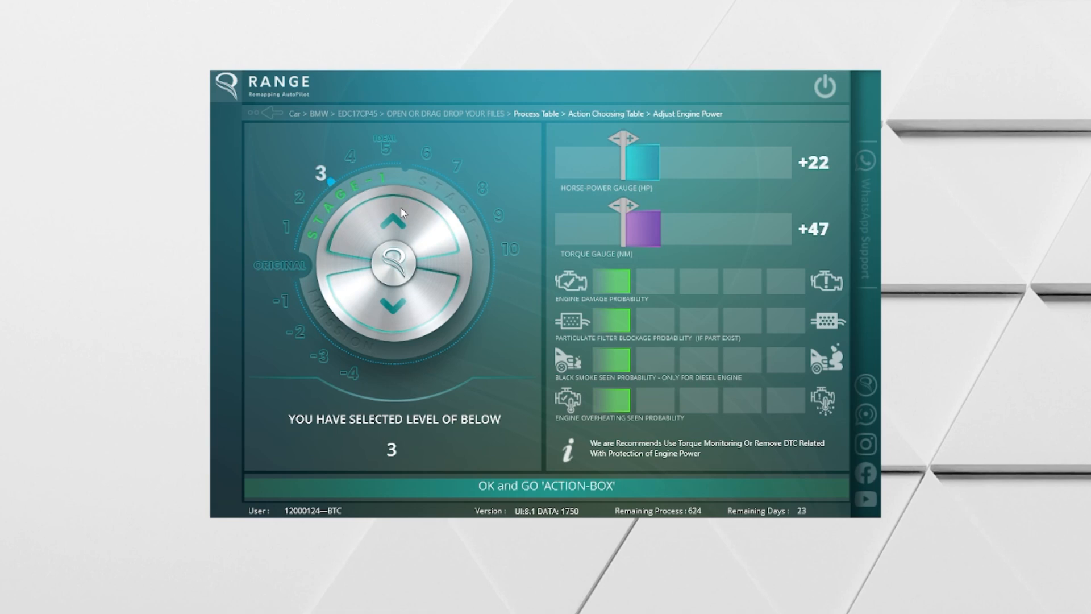
left_click(393, 214)
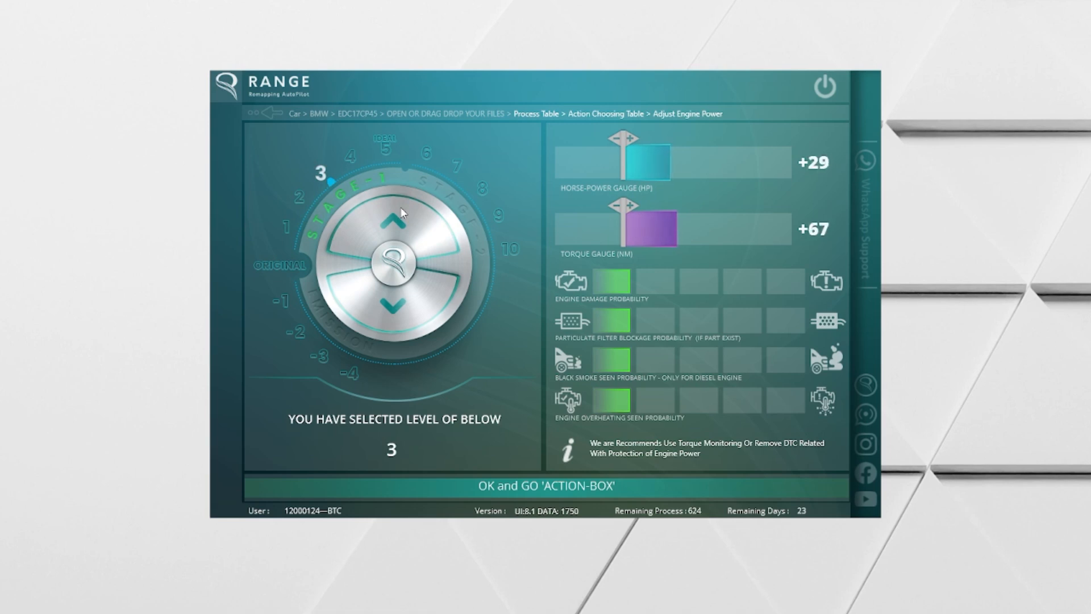
left_click(393, 214)
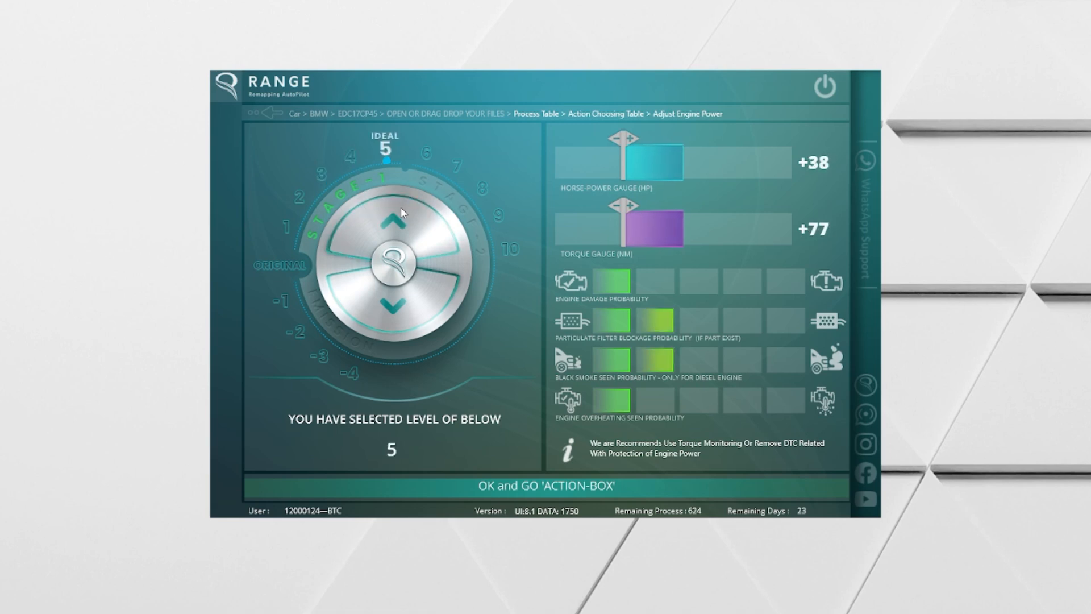
- Raise the power level into Stage 2 up to level 8 (+91 HP, +172 Nm)
left_click(391, 218)
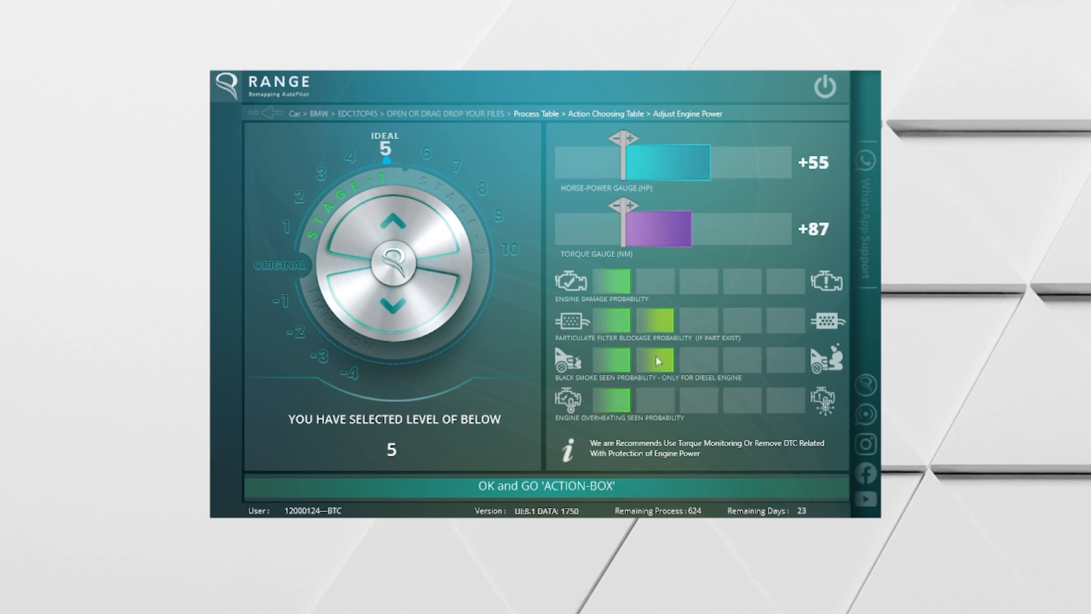
left_click(393, 222)
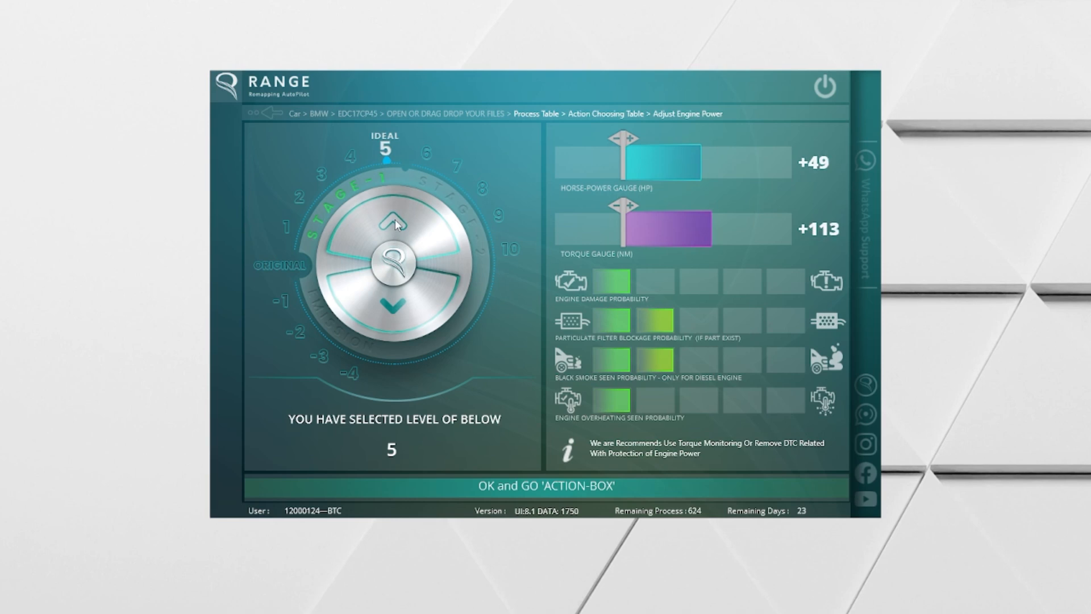
left_click(392, 221)
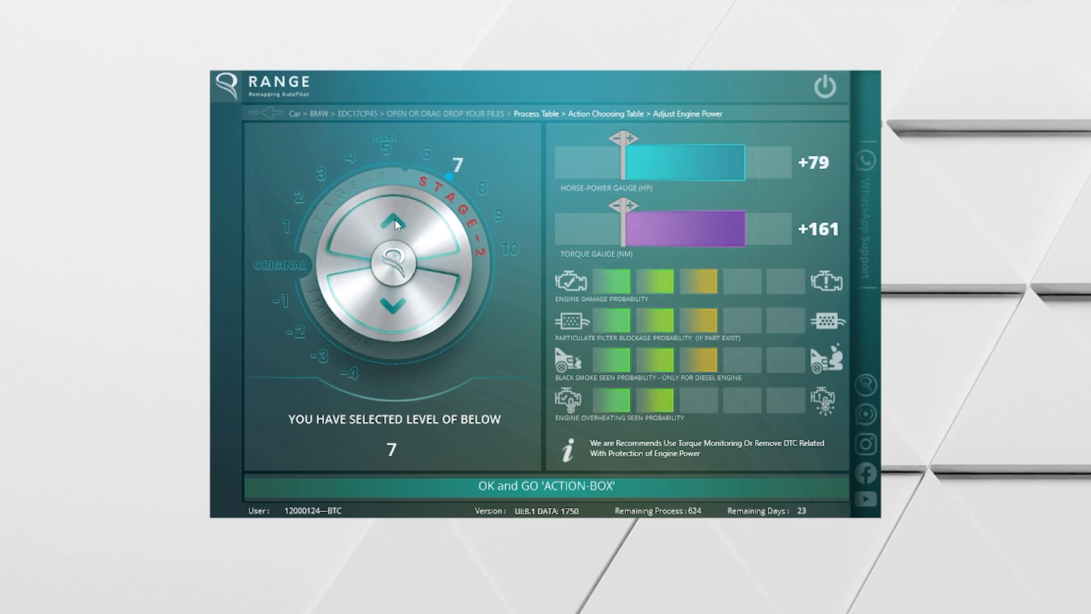
left_click(393, 220)
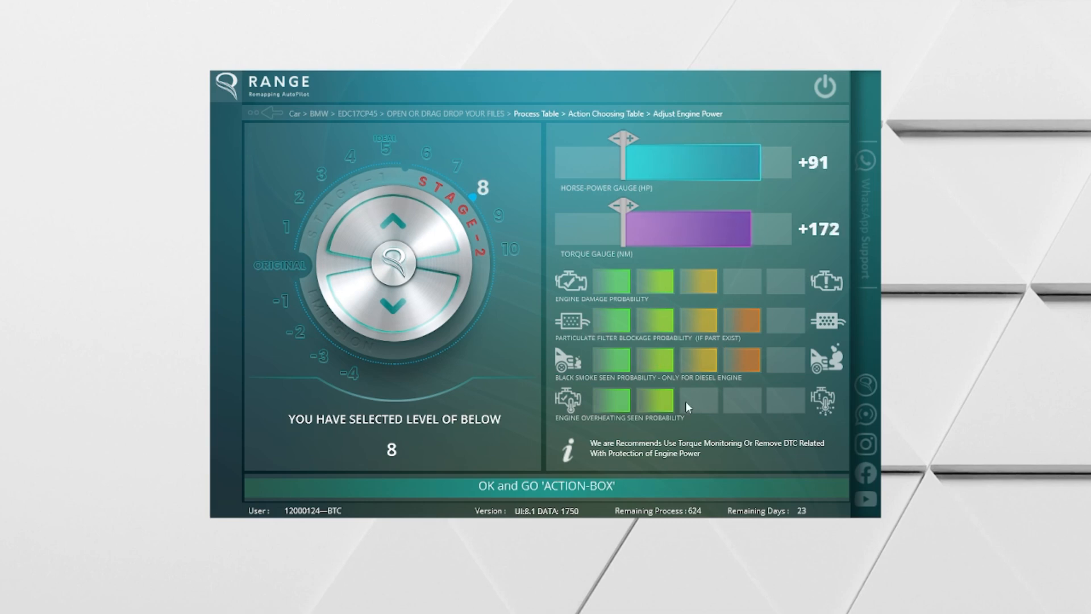
- Push engine power to maximum level 10, then lower it through 8, 5, 3 to Original
left_click(392, 223)
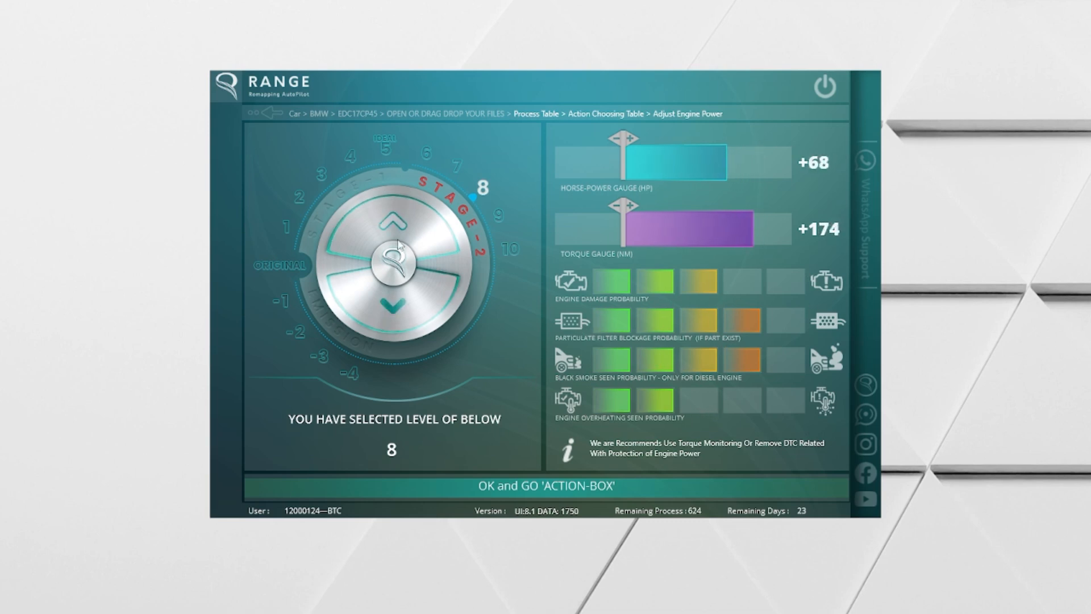
left_click(393, 223)
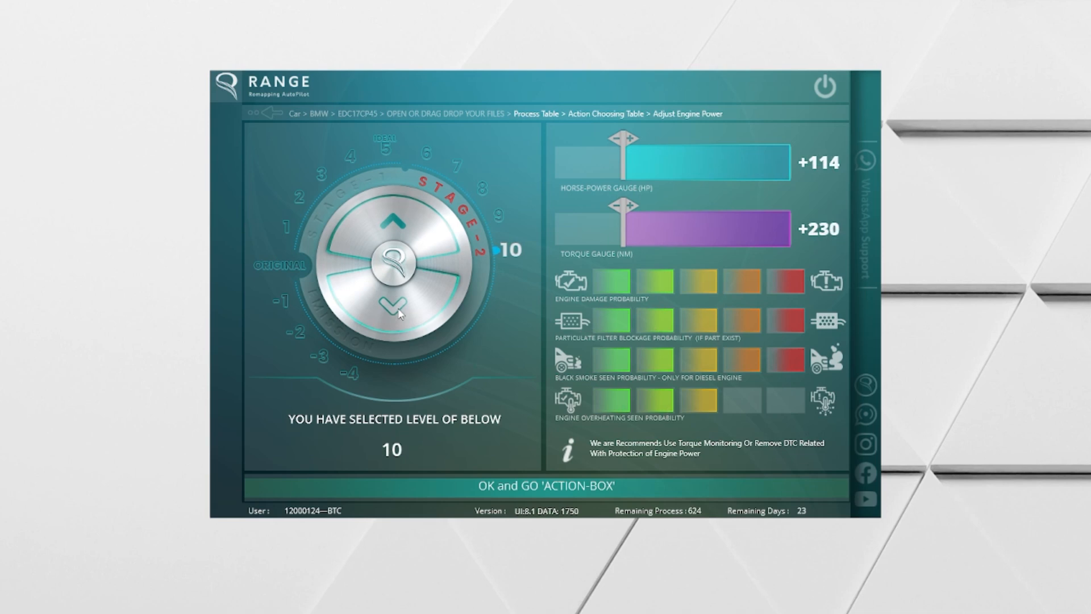
left_click(393, 300)
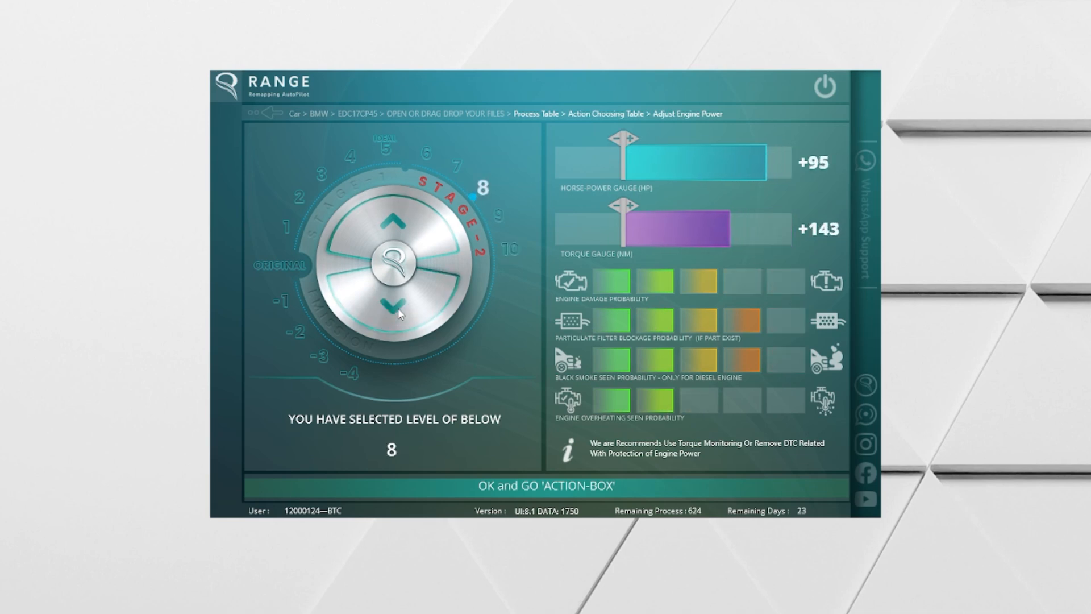
left_click(392, 306)
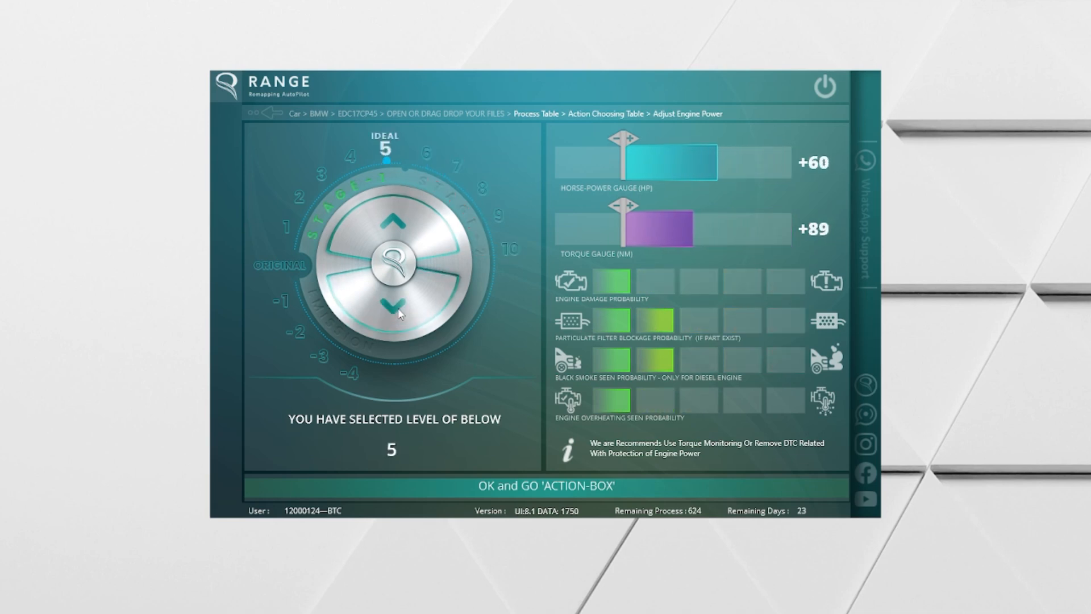
left_click(394, 301)
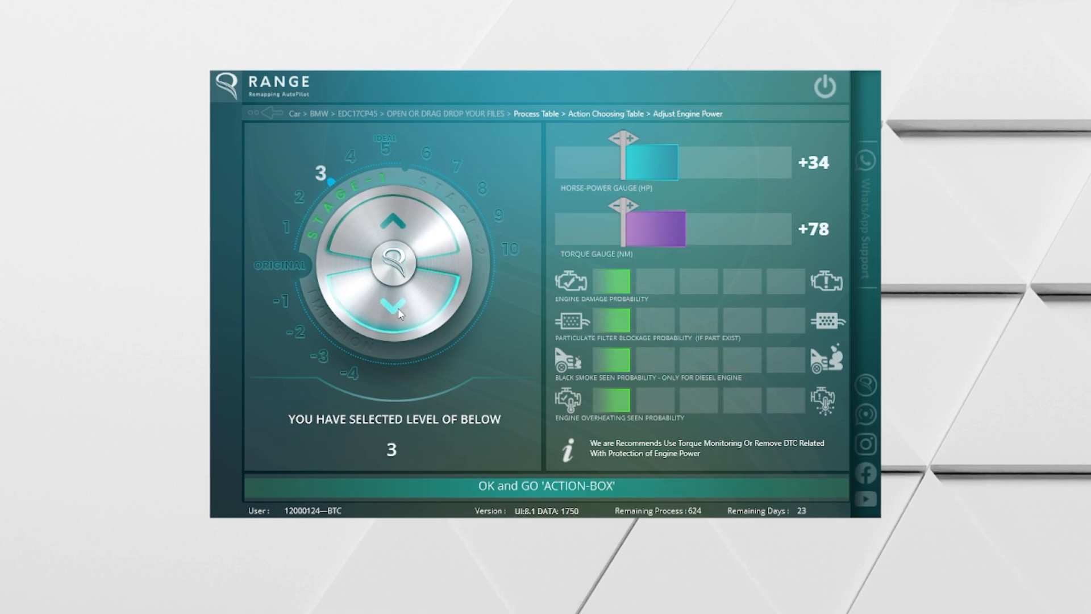
left_click(396, 301)
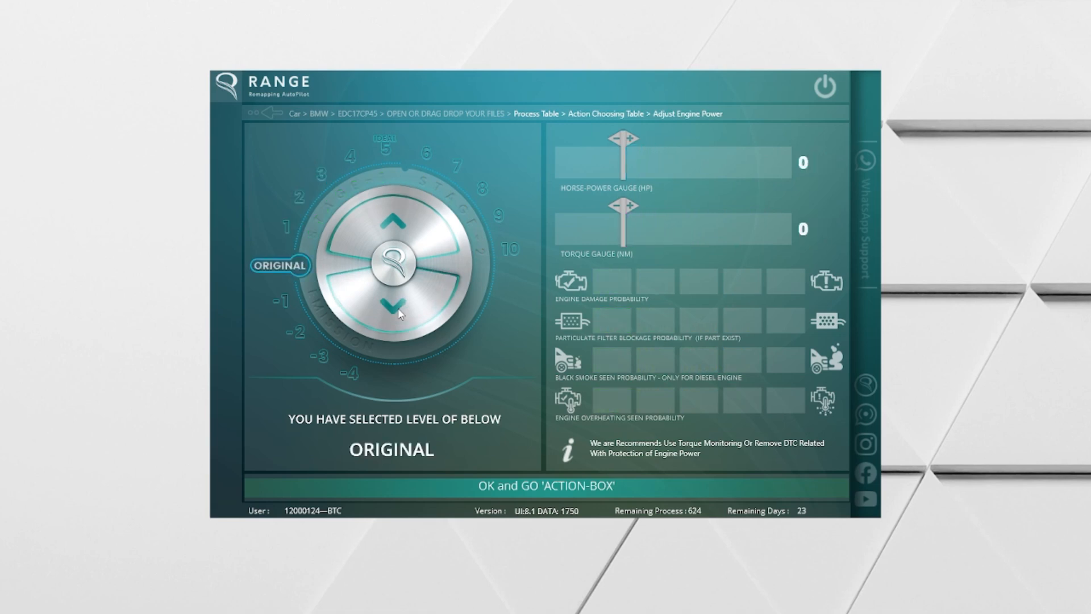
- Lower the dial through emission levels -2, -3 and -4, then bring it back up
left_click(393, 302)
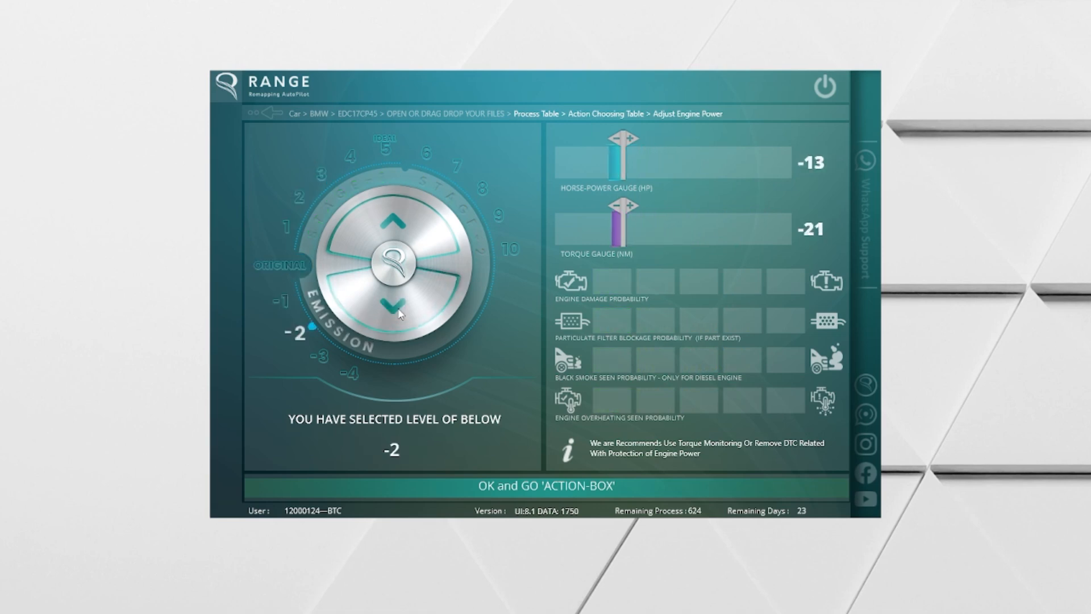
left_click(393, 304)
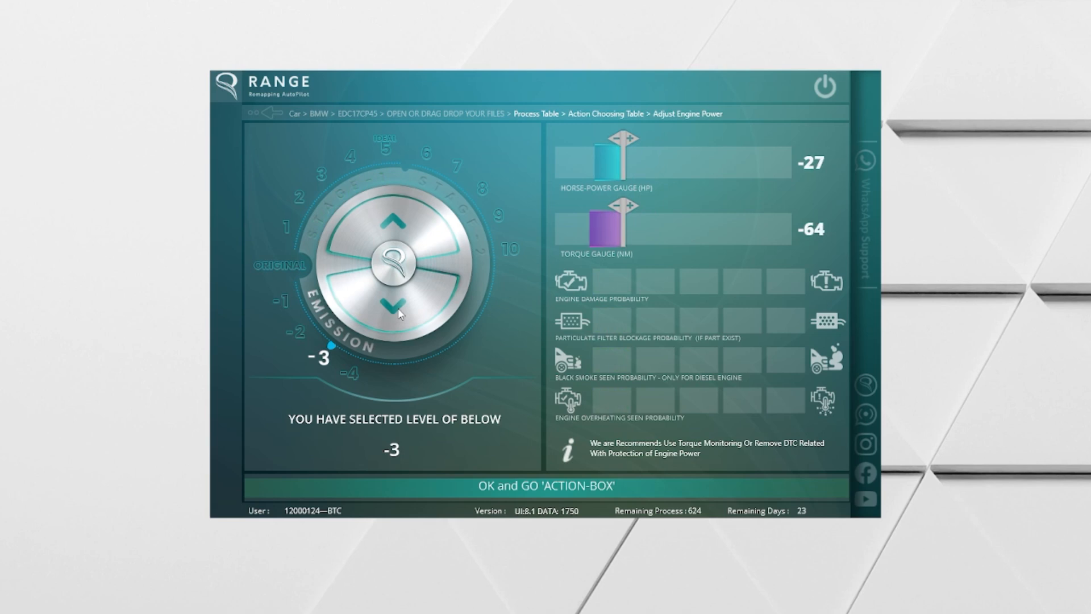
left_click(391, 306)
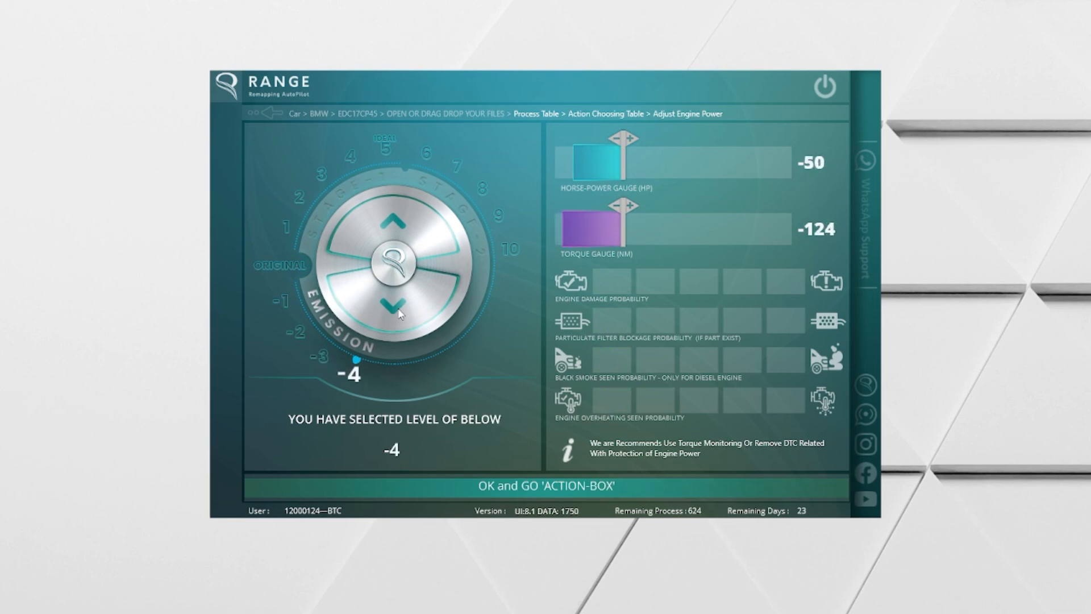
left_click(393, 221)
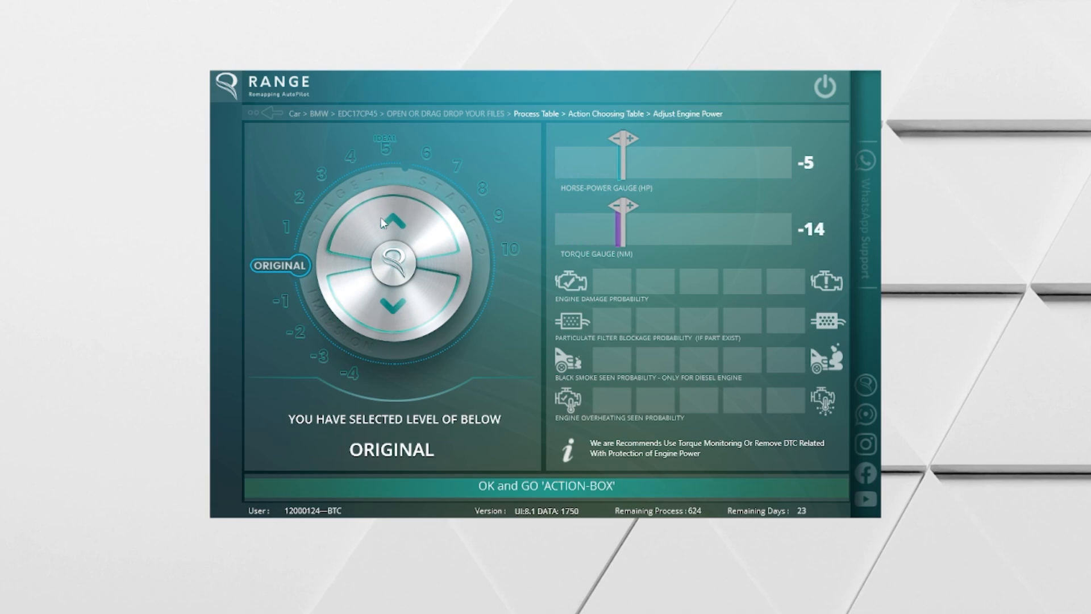
- Add Stage 1 - Level 5 to the Action Box, confirm, and start the remapping process
left_click(546, 485)
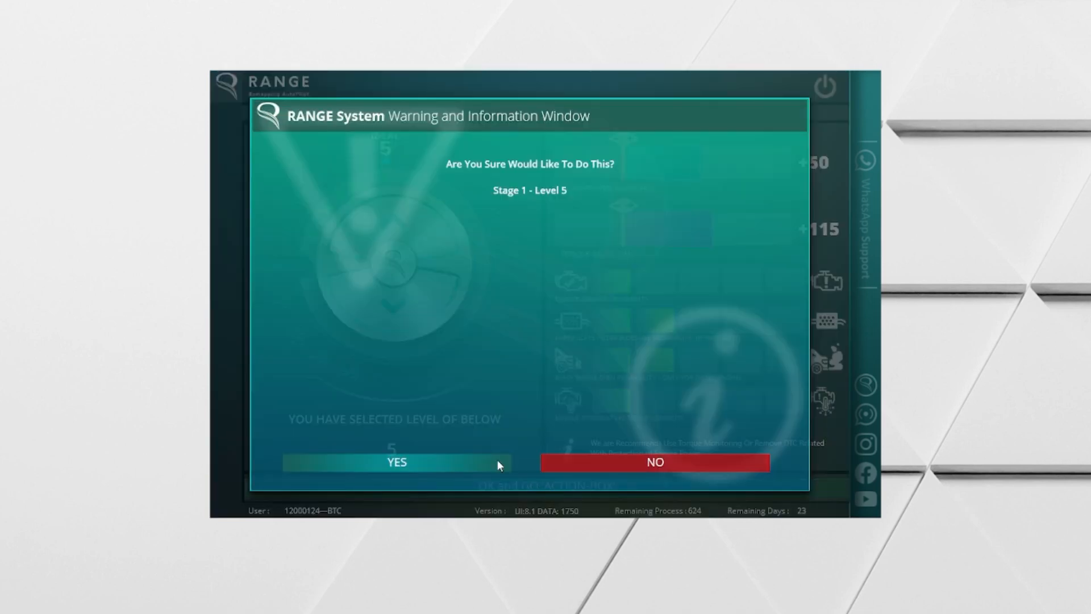
left_click(396, 462)
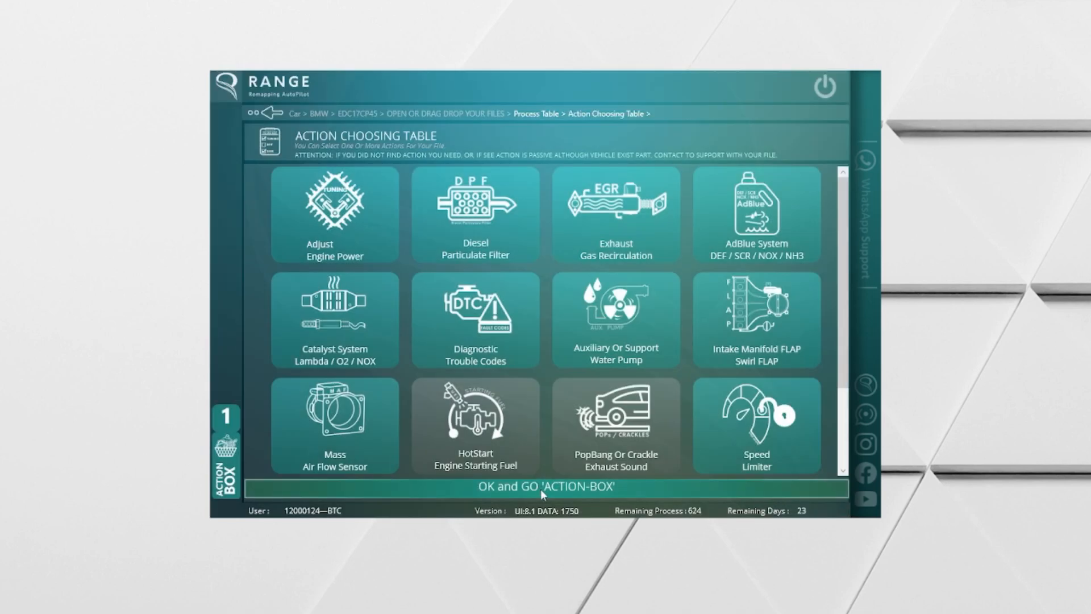
left_click(545, 486)
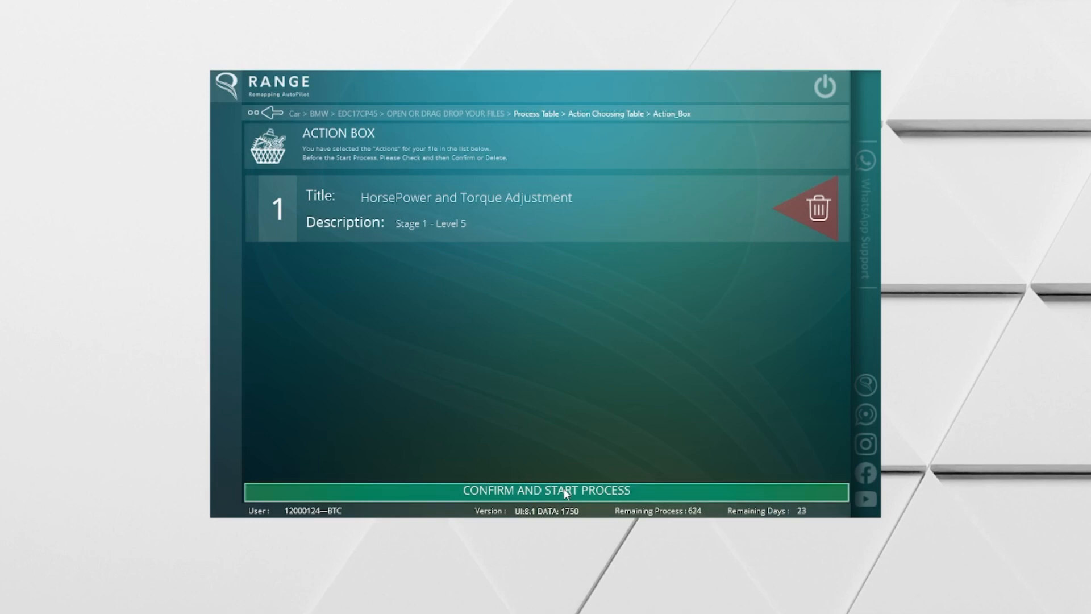
left_click(546, 490)
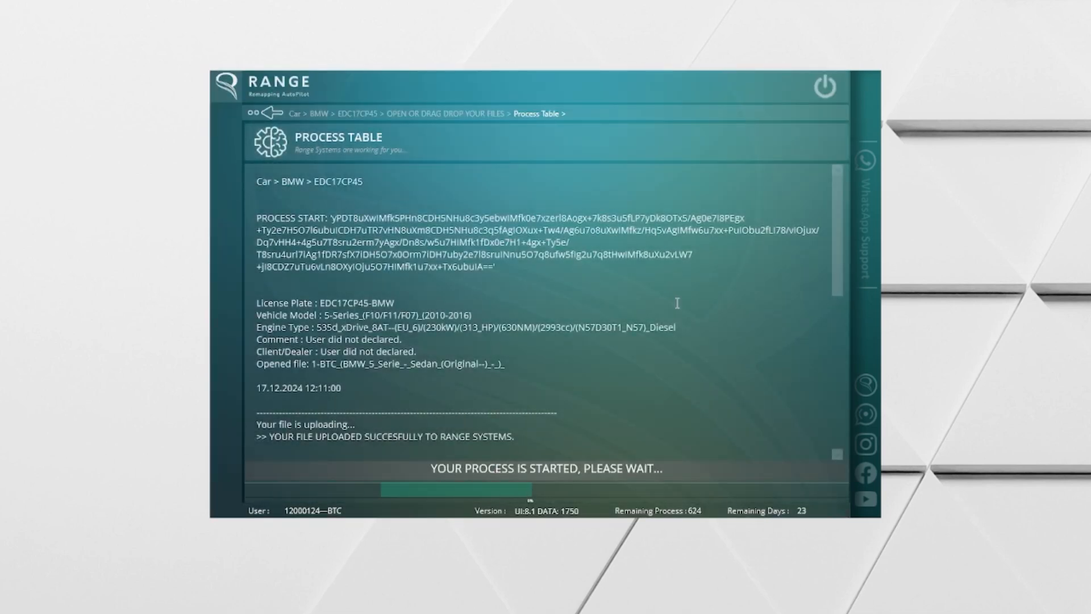